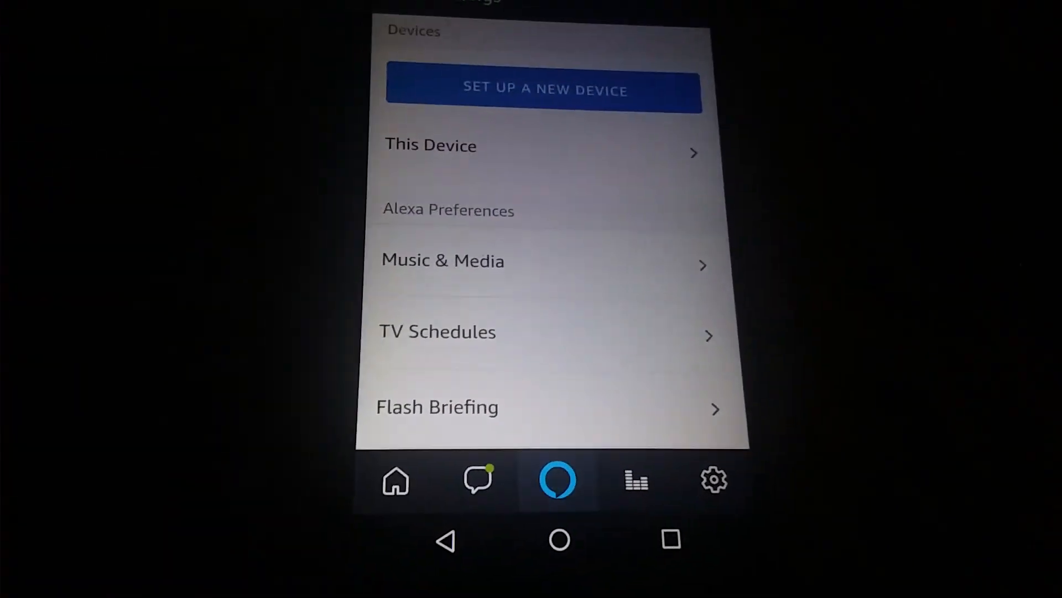
{"action": "left_click", "coordinate": [557, 479]}
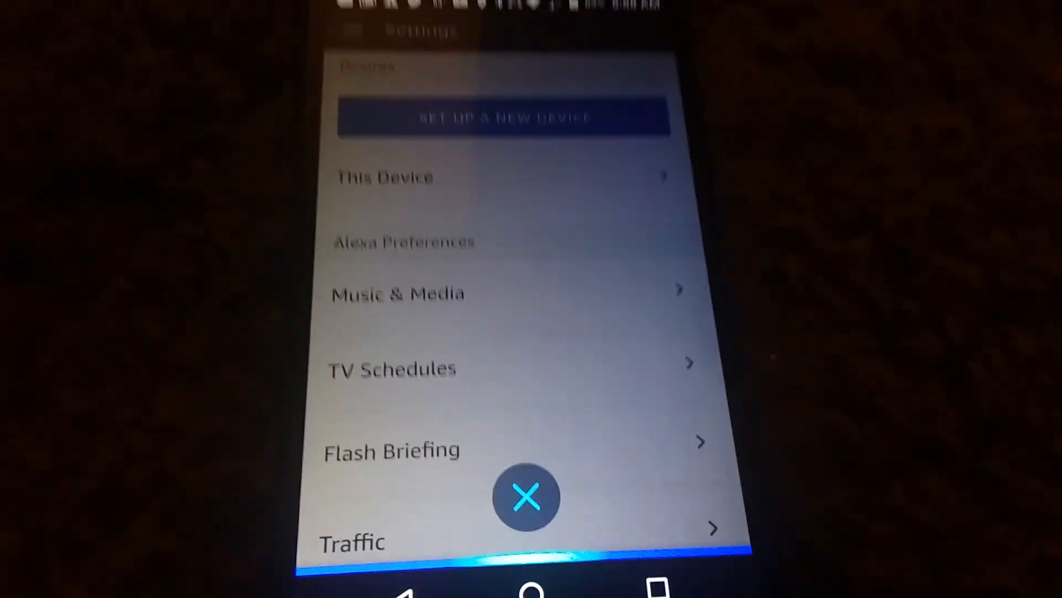
{"action": "scroll", "scroll_direction": "up", "scroll_amount": 3}
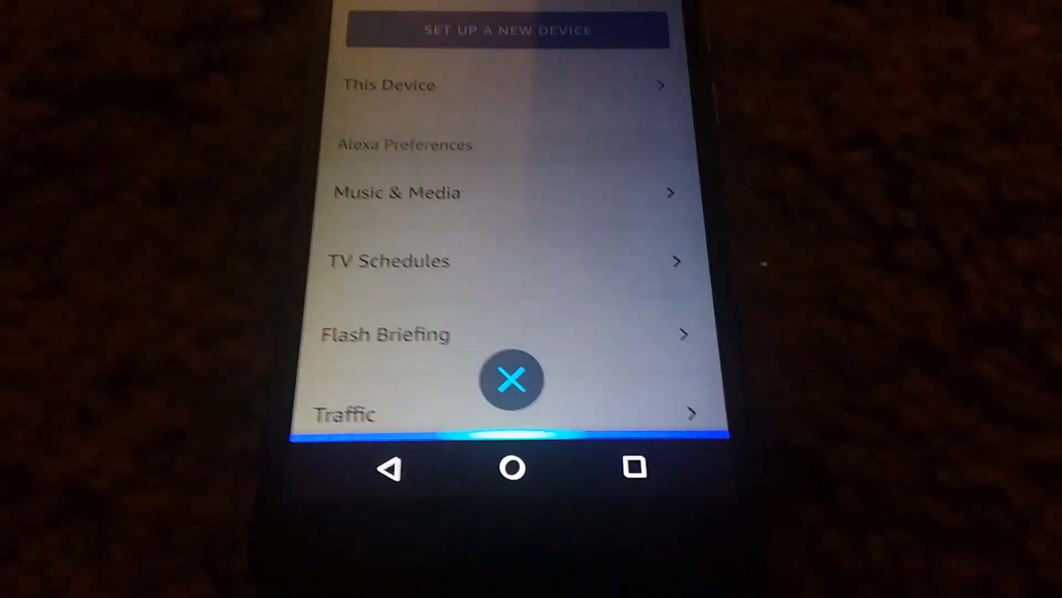